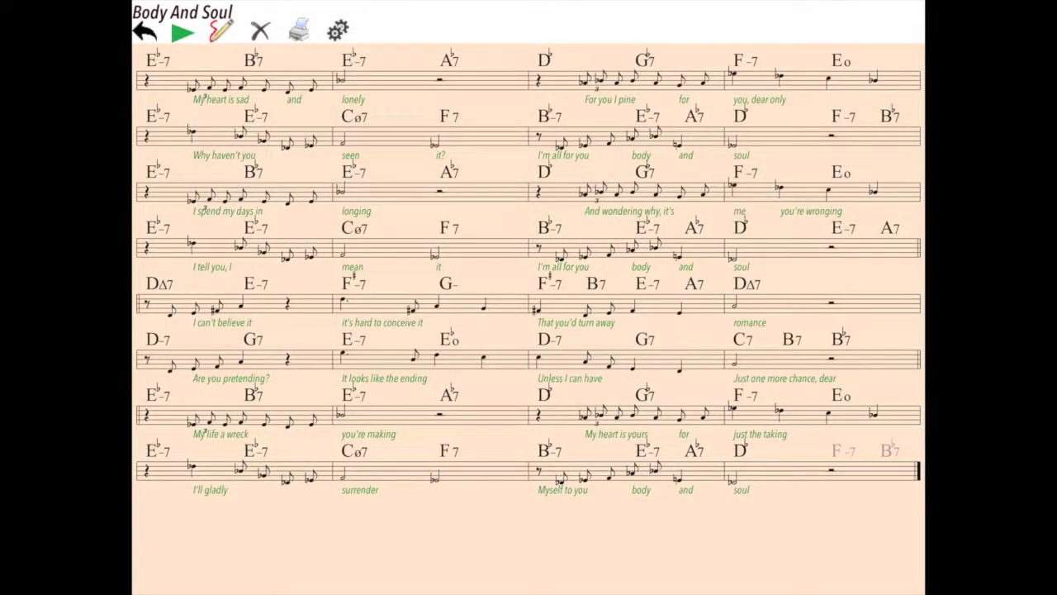
Transpose Body And Soul from Eb up to F, keeping the tempo at 90.
left_click(337, 30)
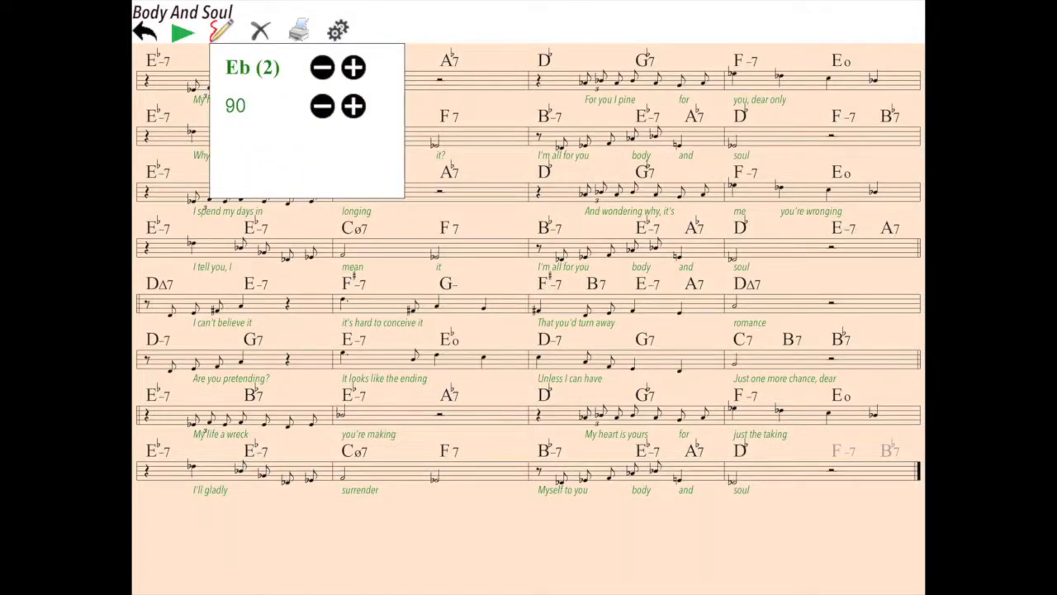
left_click(353, 66)
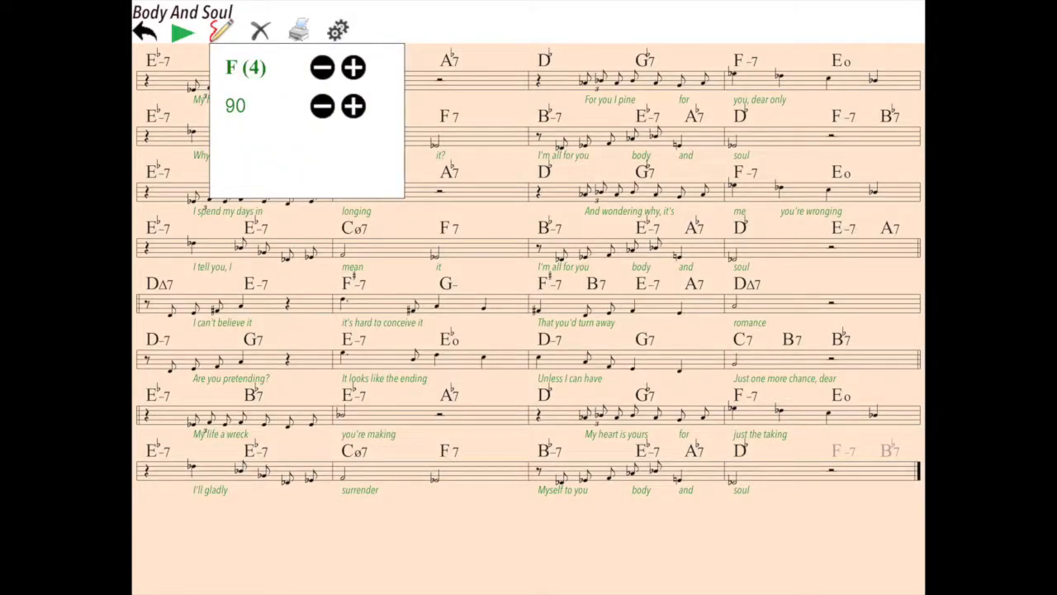